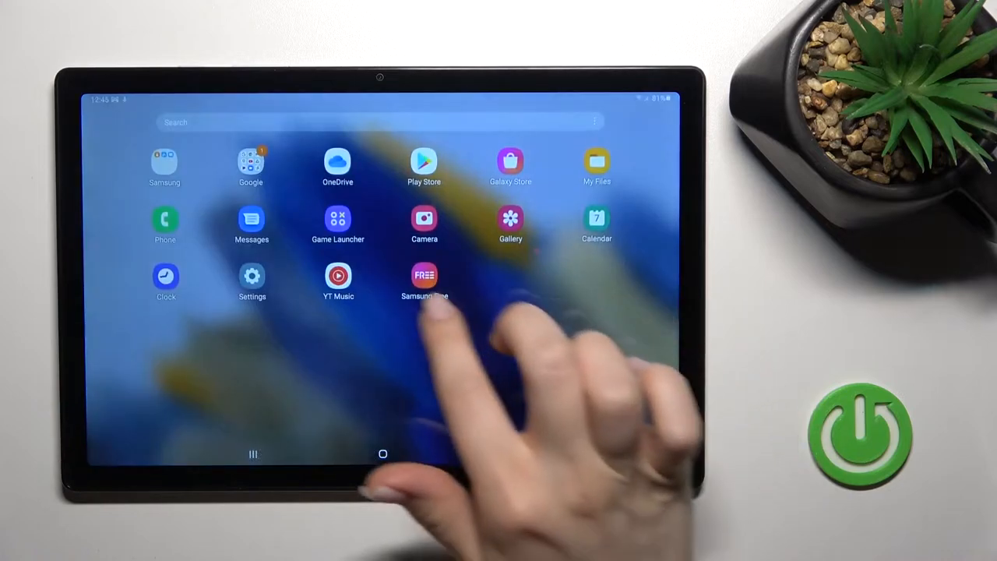
# Launch the Settings app from the home screen and go to Sound.
pyautogui.click(252, 280)
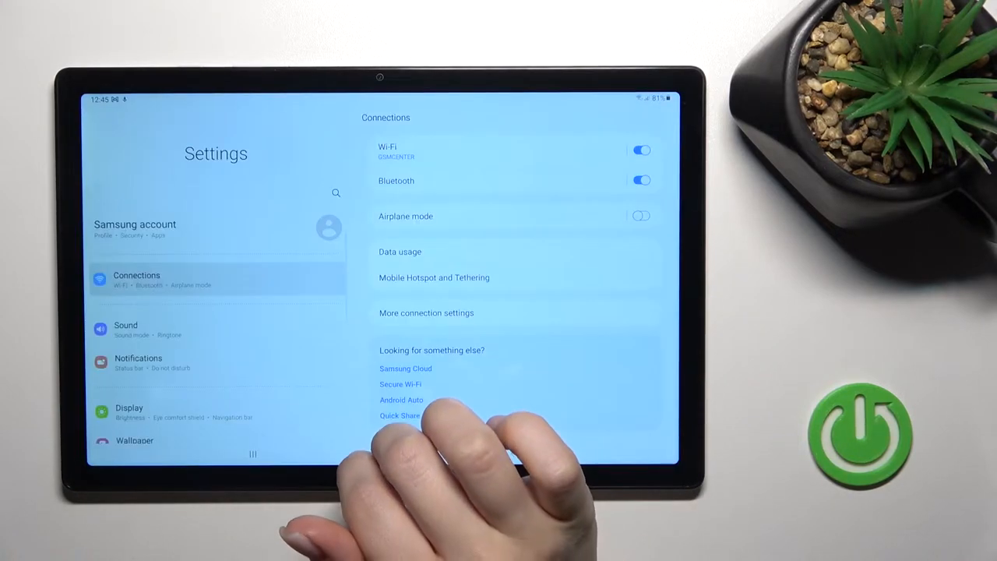
pyautogui.click(125, 330)
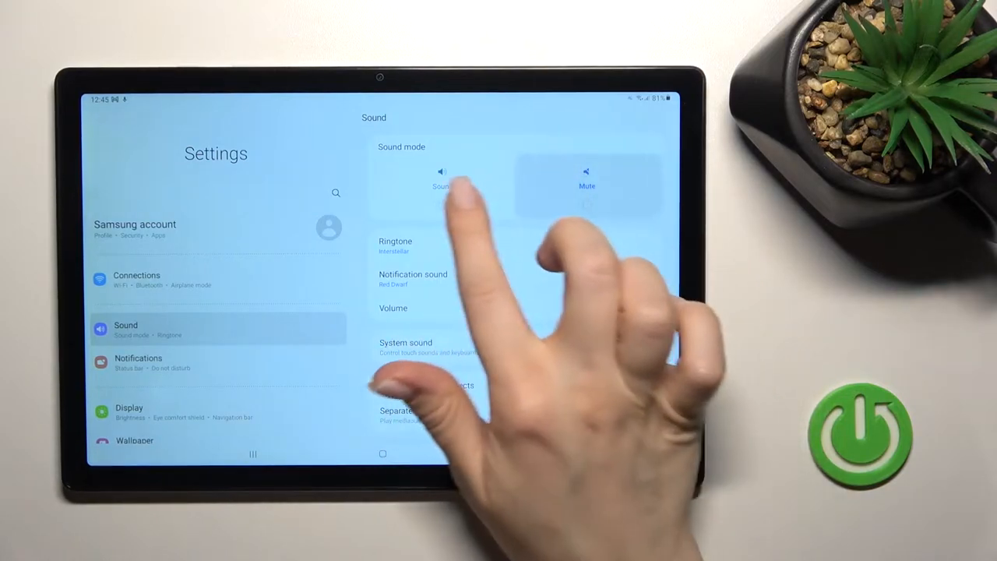
pyautogui.click(586, 179)
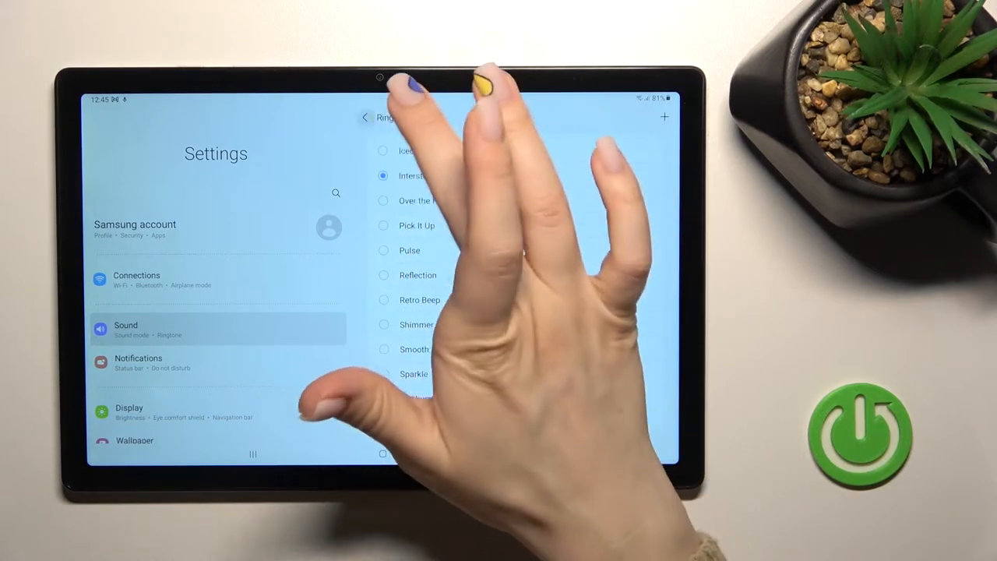
pyautogui.click(365, 117)
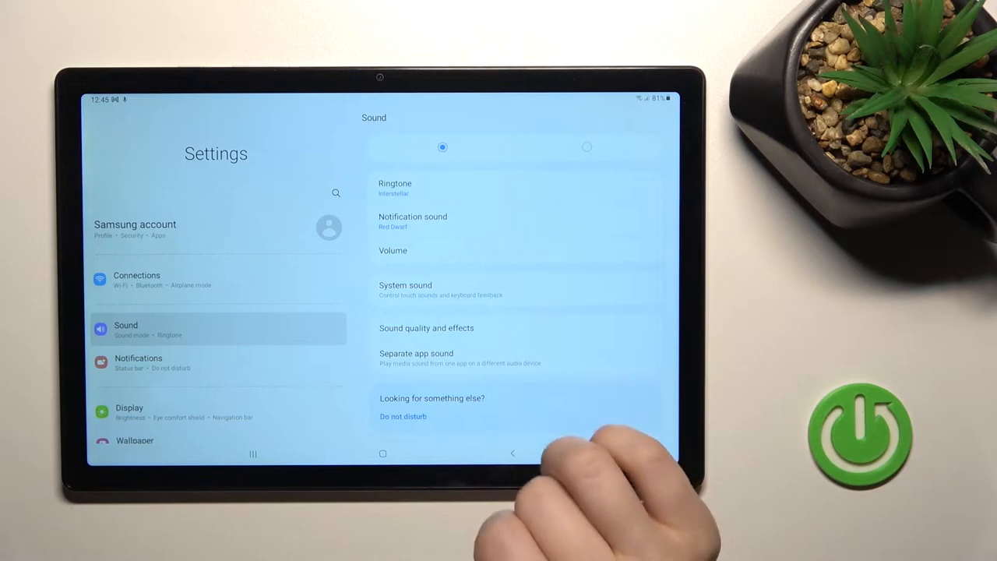
# On the Volume page, turn on 'Use Volume keys for media', then return to Sound.
pyautogui.click(392, 250)
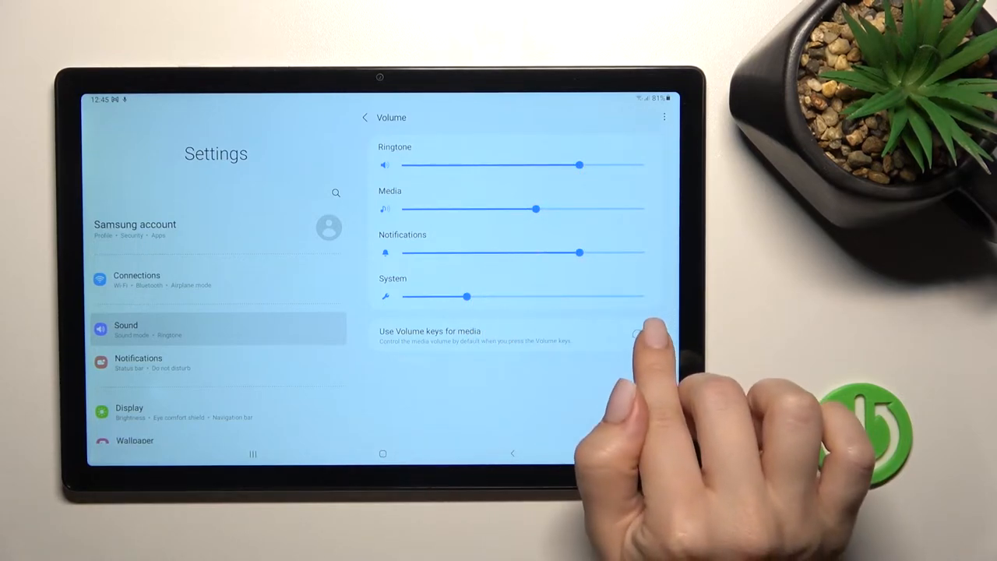
pyautogui.click(640, 334)
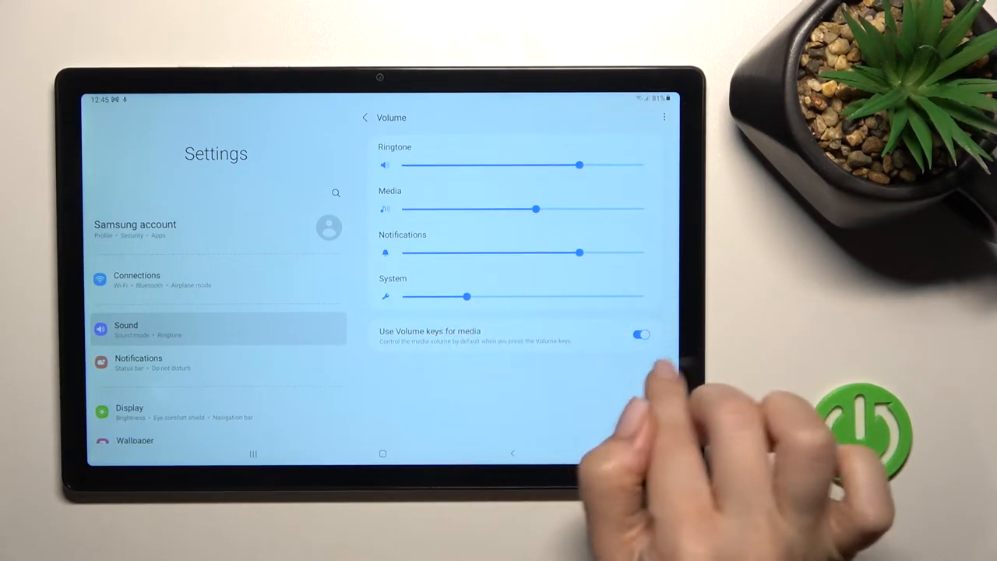
pyautogui.click(641, 334)
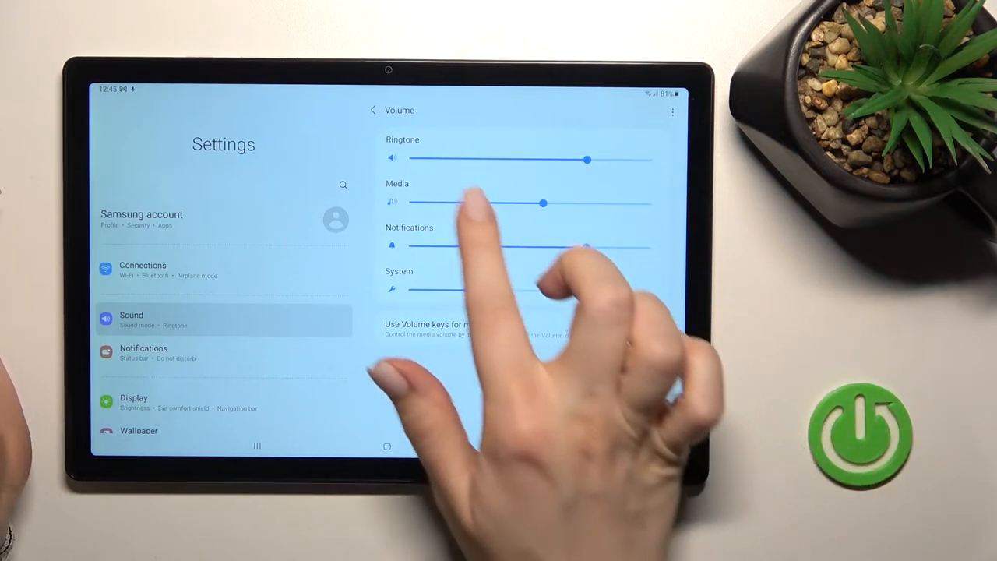
pyautogui.click(648, 329)
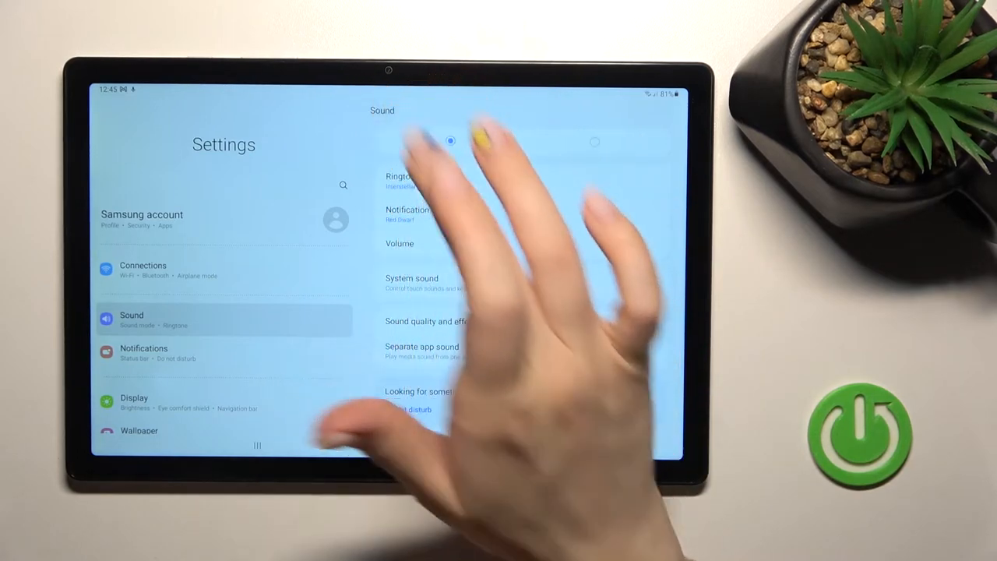
pyautogui.click(411, 278)
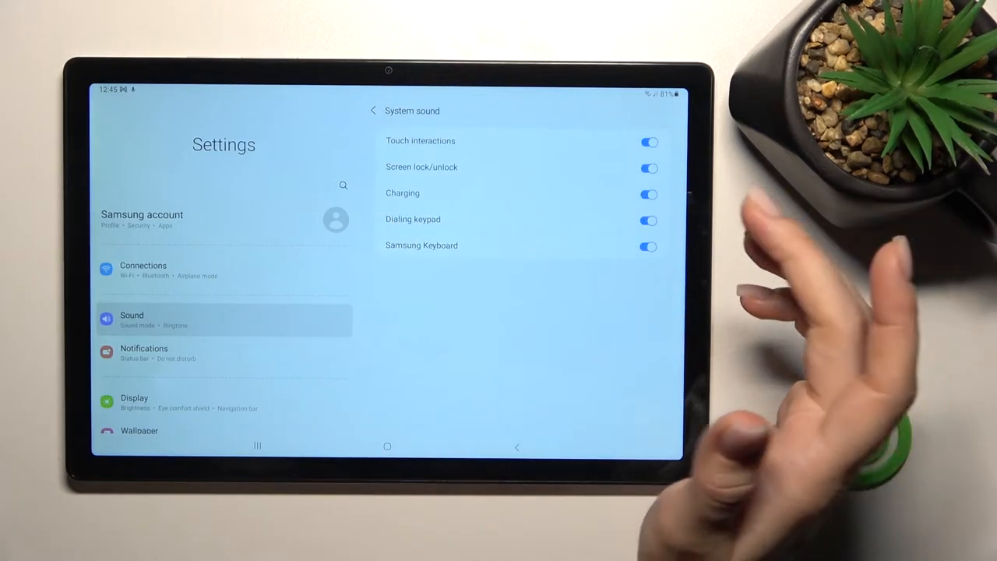
pyautogui.click(649, 141)
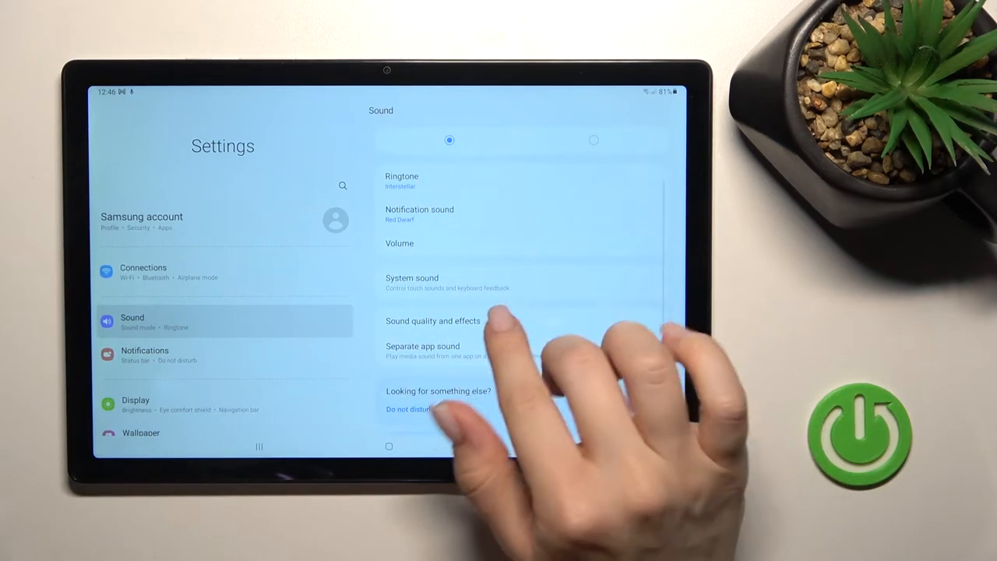
# Review Sound quality and effects: Dolby Atmos off, Dolby Atmos for gaming on.
pyautogui.click(432, 321)
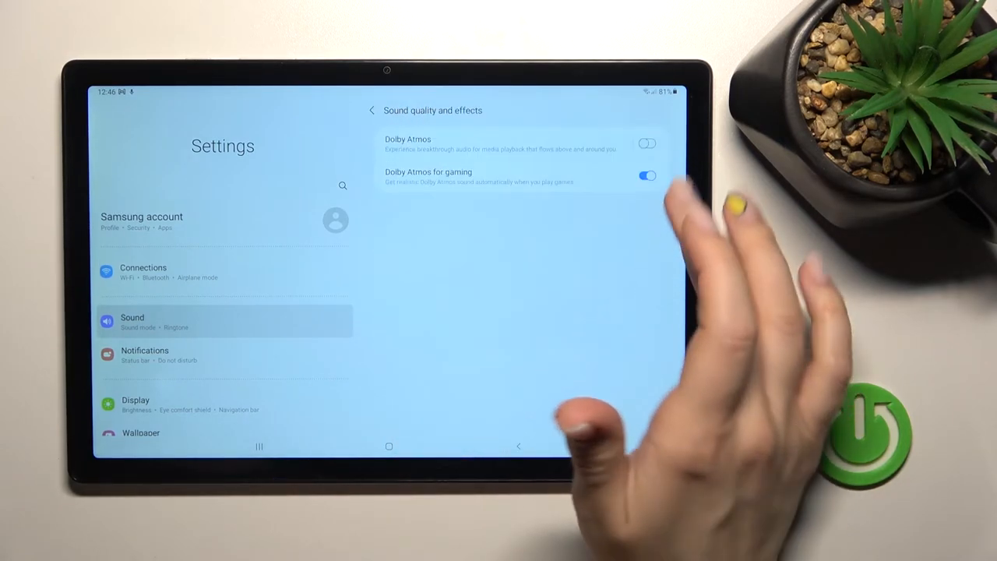
pyautogui.click(648, 175)
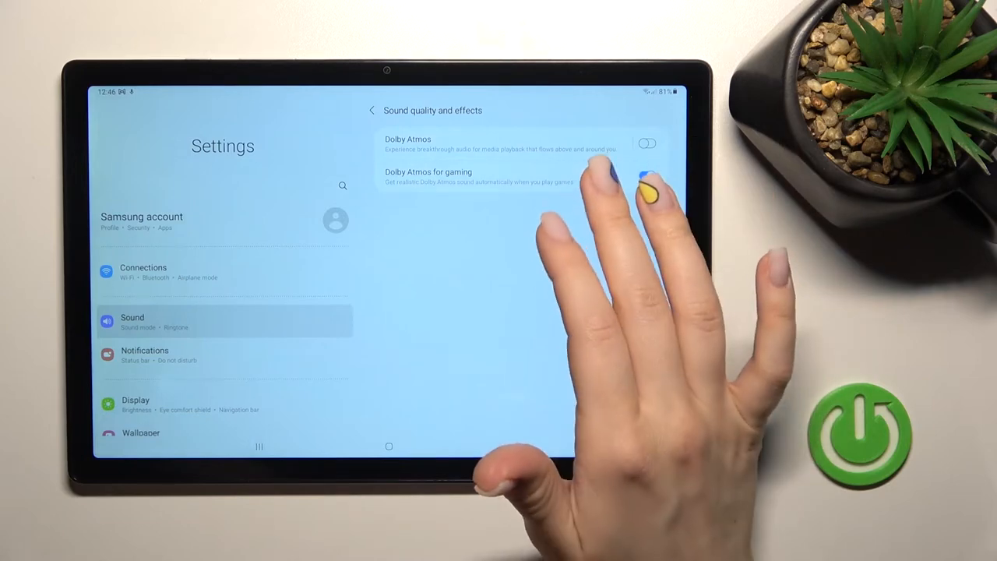
pyautogui.click(648, 176)
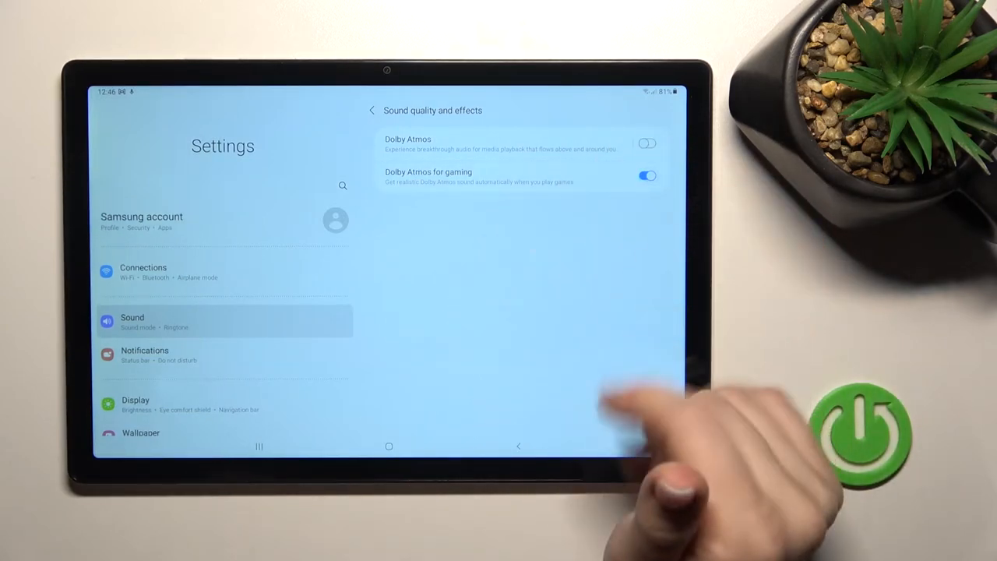
pyautogui.click(371, 109)
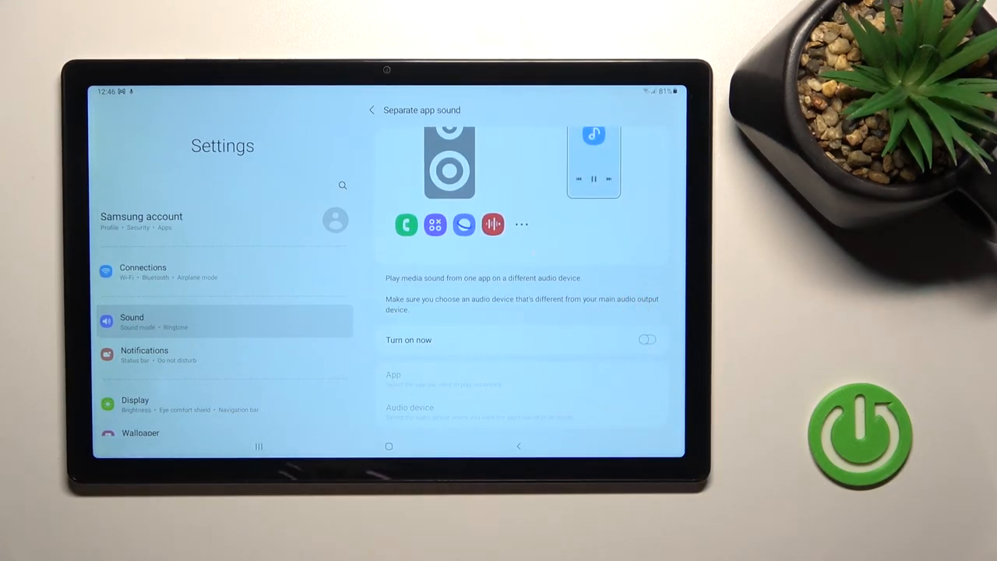
# View Separate app sound, leaving it off, and go back to Sound.
pyautogui.click(647, 339)
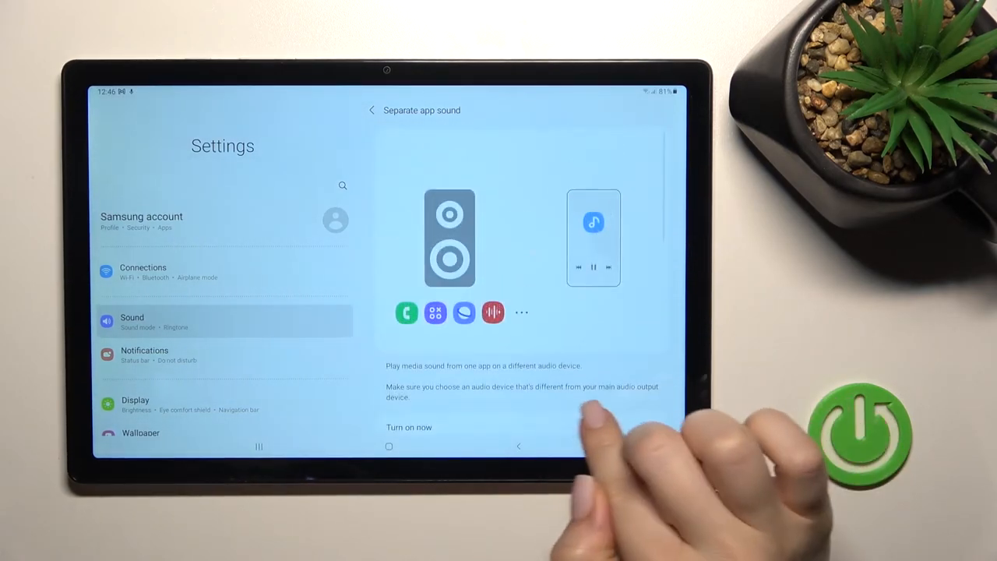
pyautogui.click(371, 109)
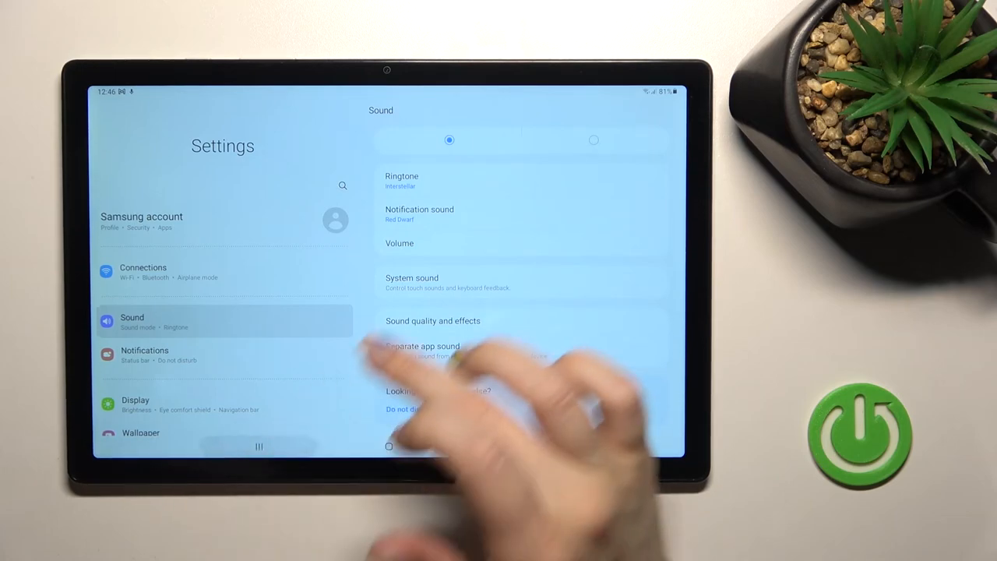